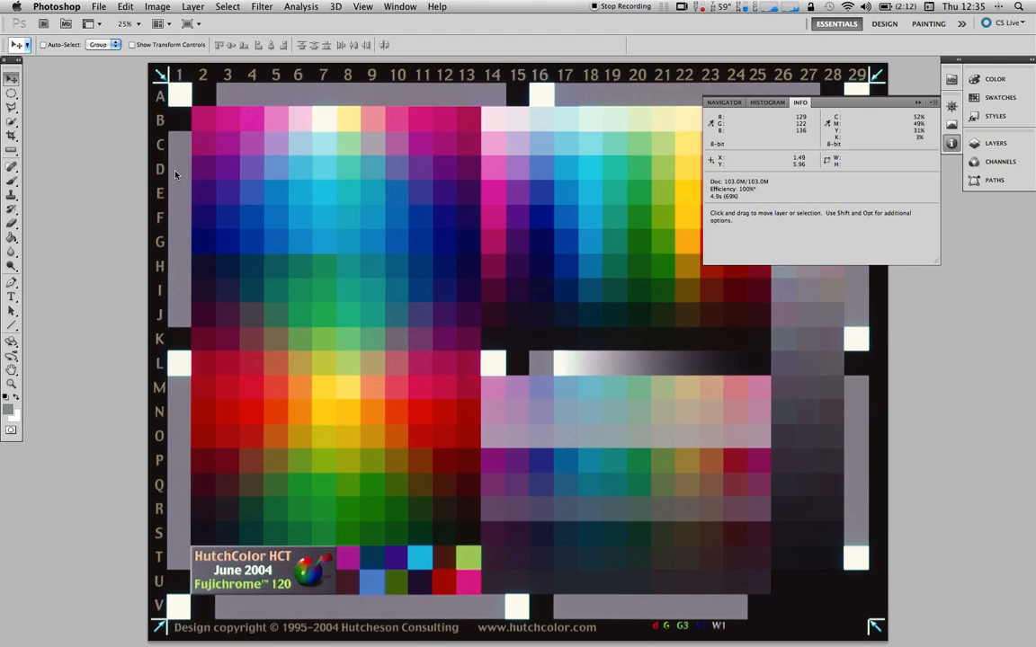
mouse_move(285, 151)
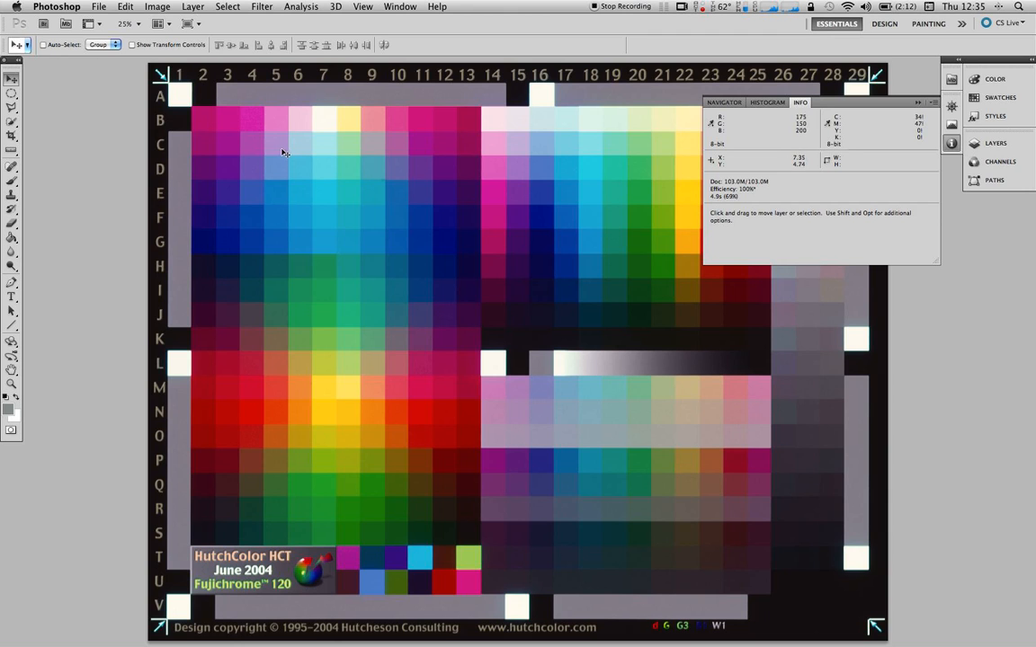
mouse_move(302, 75)
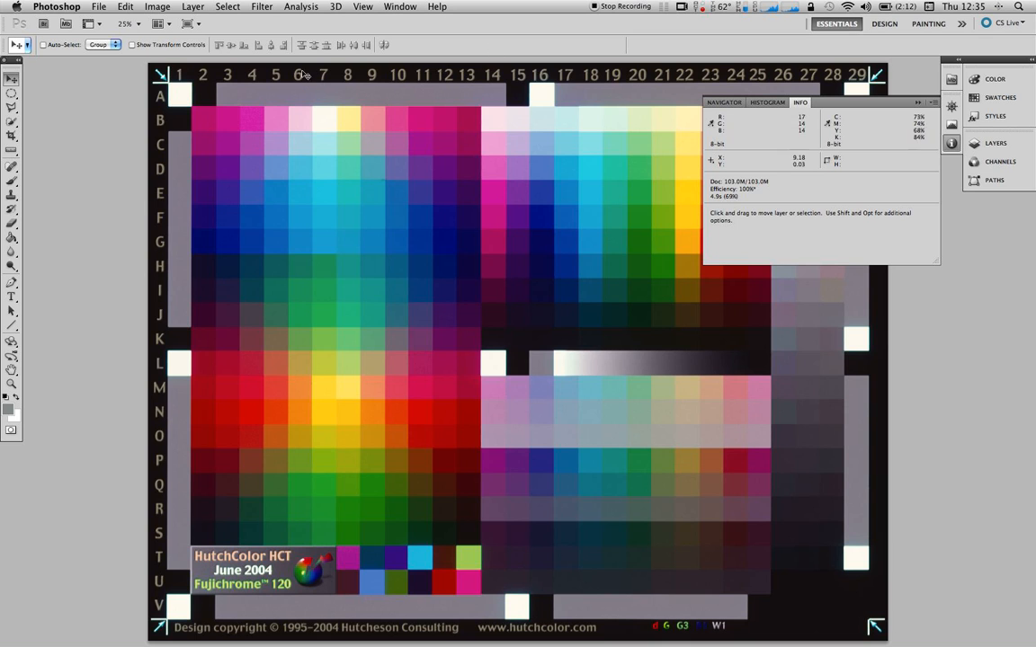
mouse_move(622, 464)
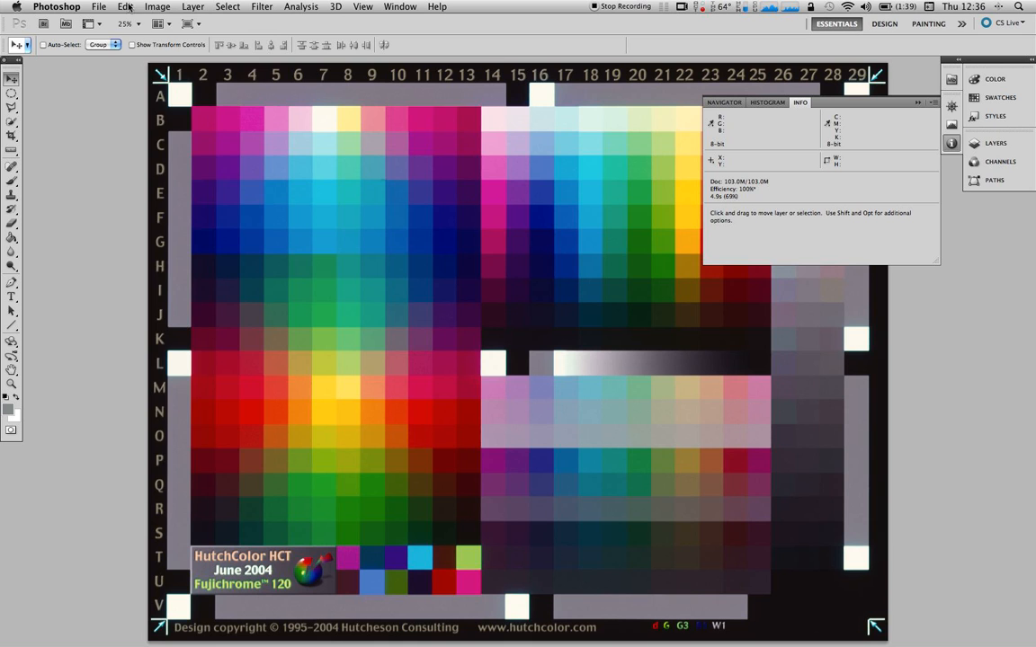
Step: Show the Color Settings with Chrome Space 100 RGB and Coated FOGRA27 CMYK working spaces
click(126, 7)
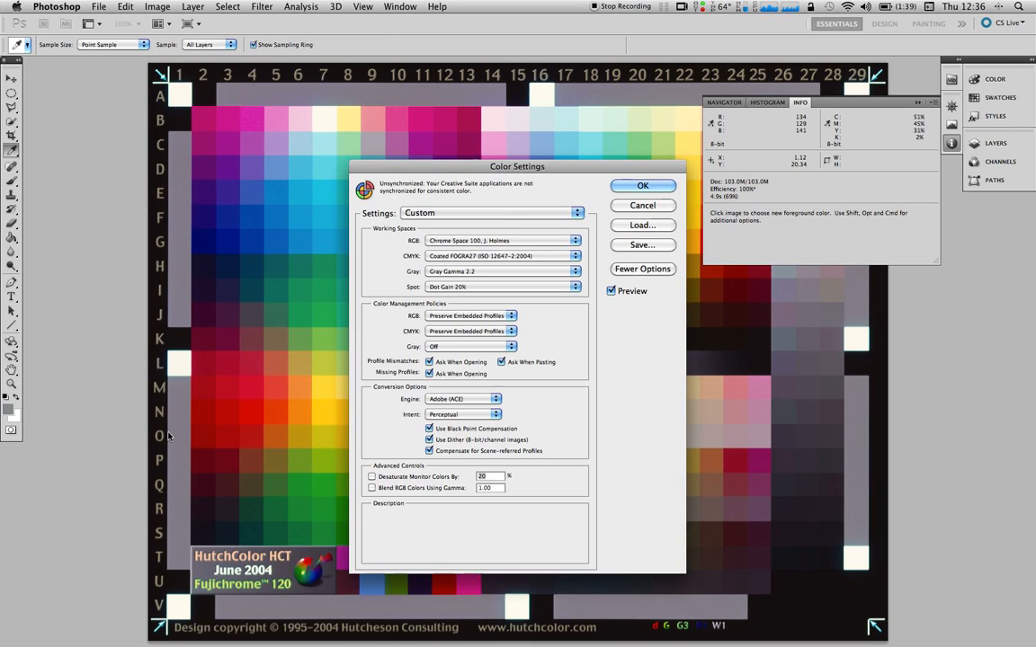
mouse_move(466, 316)
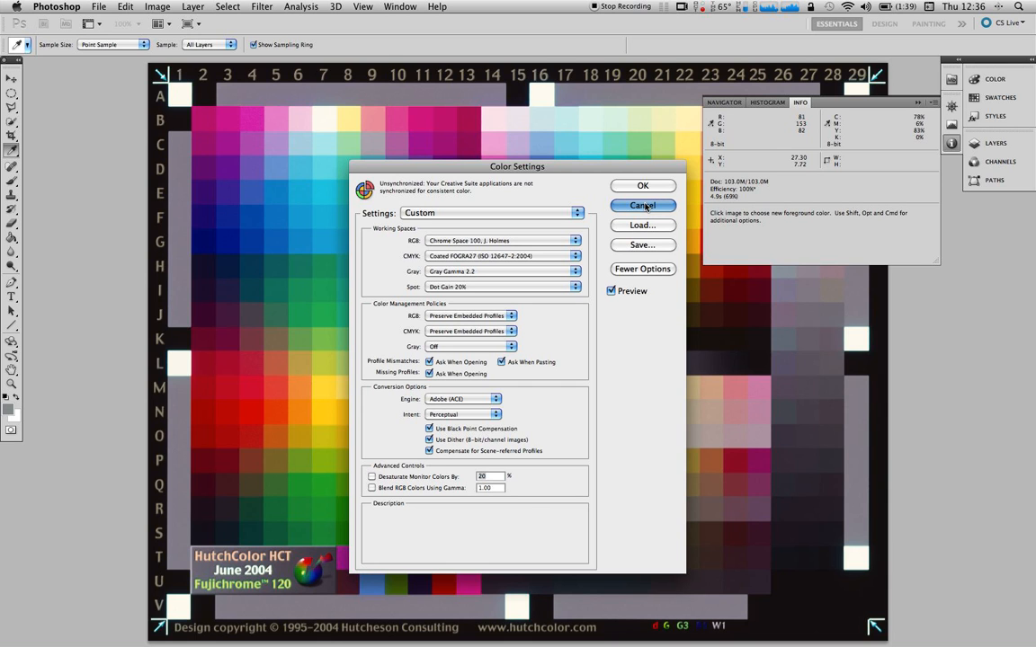
Step: Cancel Color Settings unchanged, returning to the HutchColor target
click(643, 205)
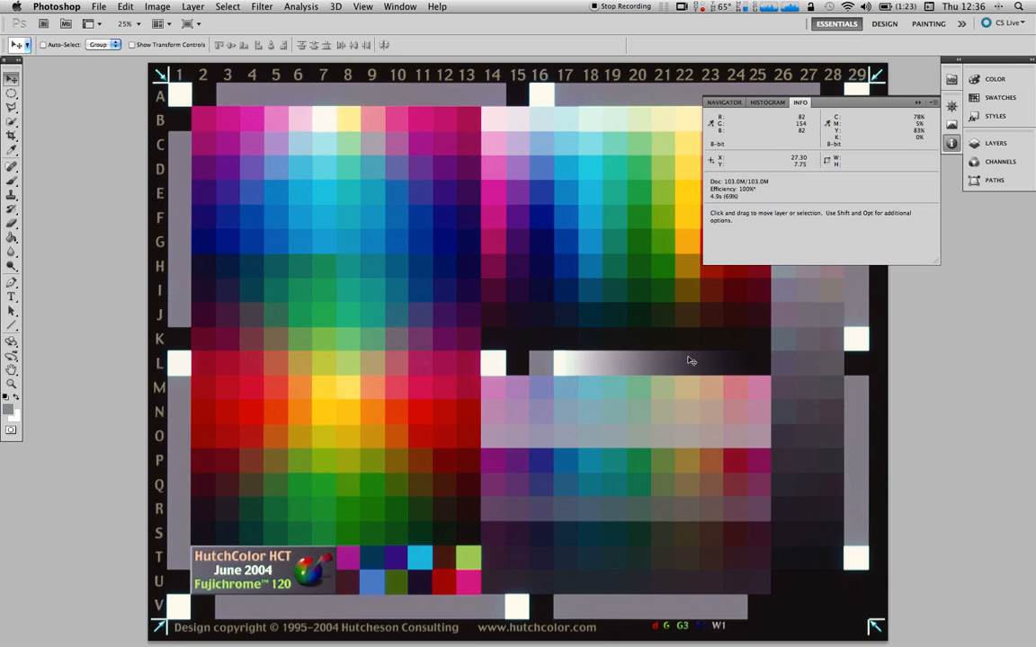
mouse_move(727, 528)
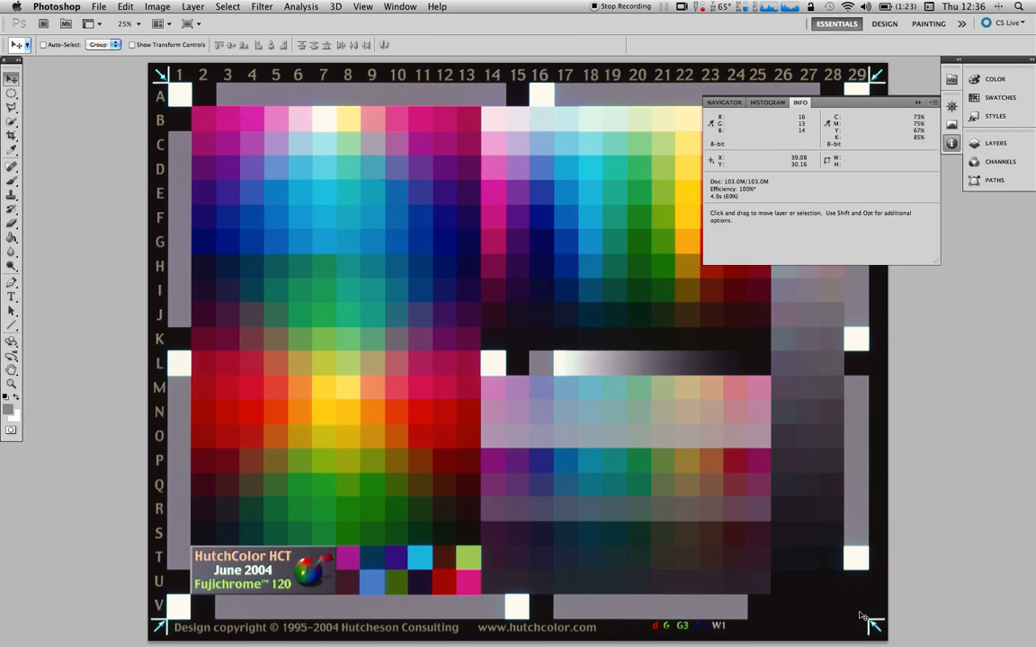
Step: Bring up Levels showing the Lightness histogram at default 0, 1.00, 255
click(155, 7)
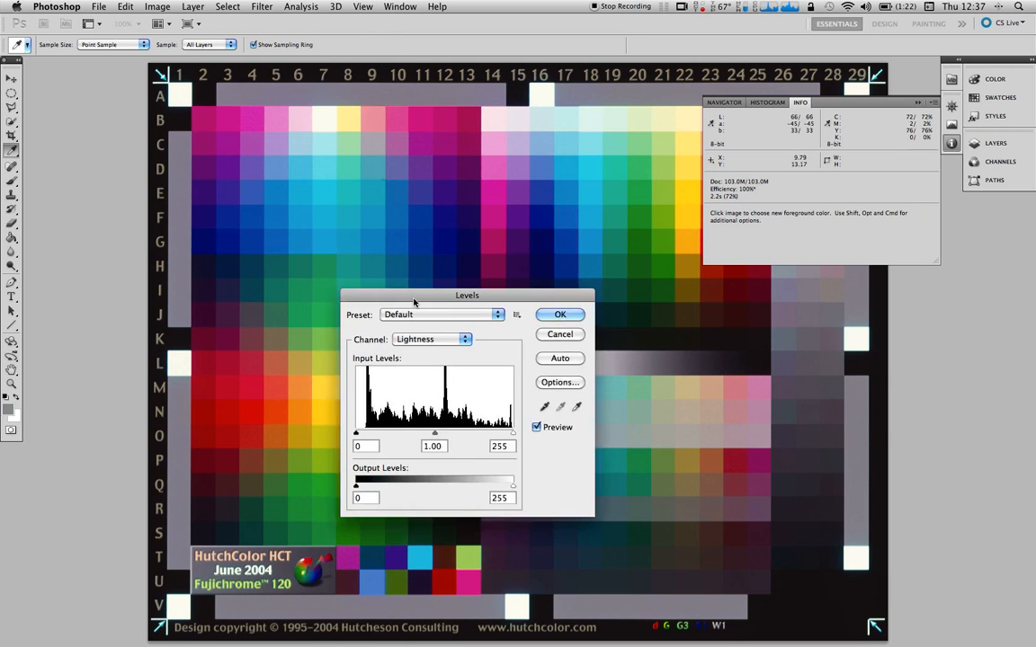
Step: Cancel Levels and step History back from the Lab Color conversion to Open
drag(467, 295, 640, 351)
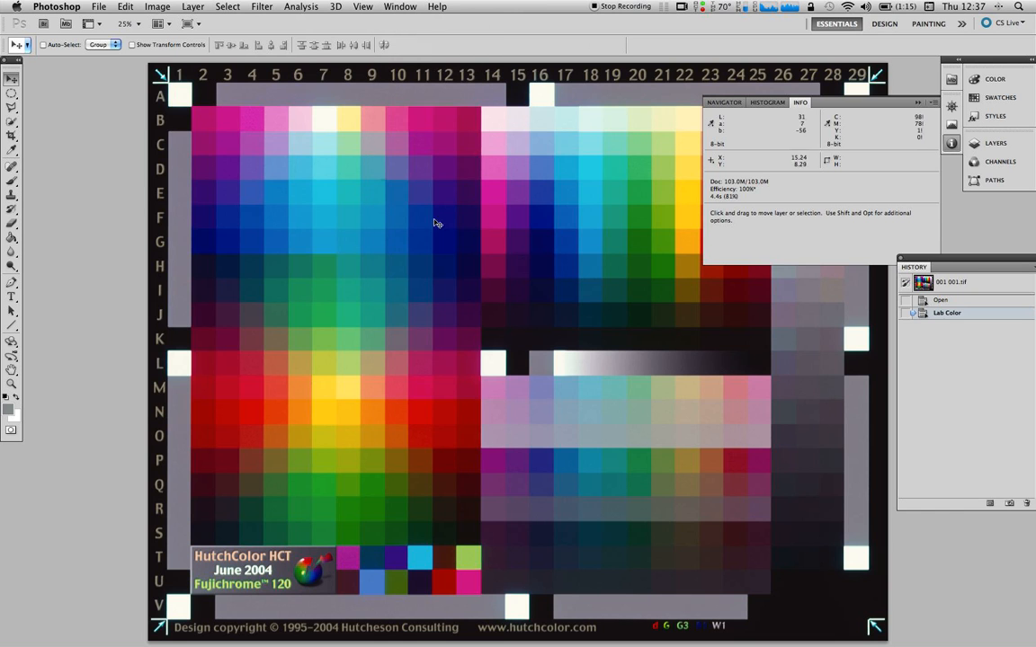
click(941, 301)
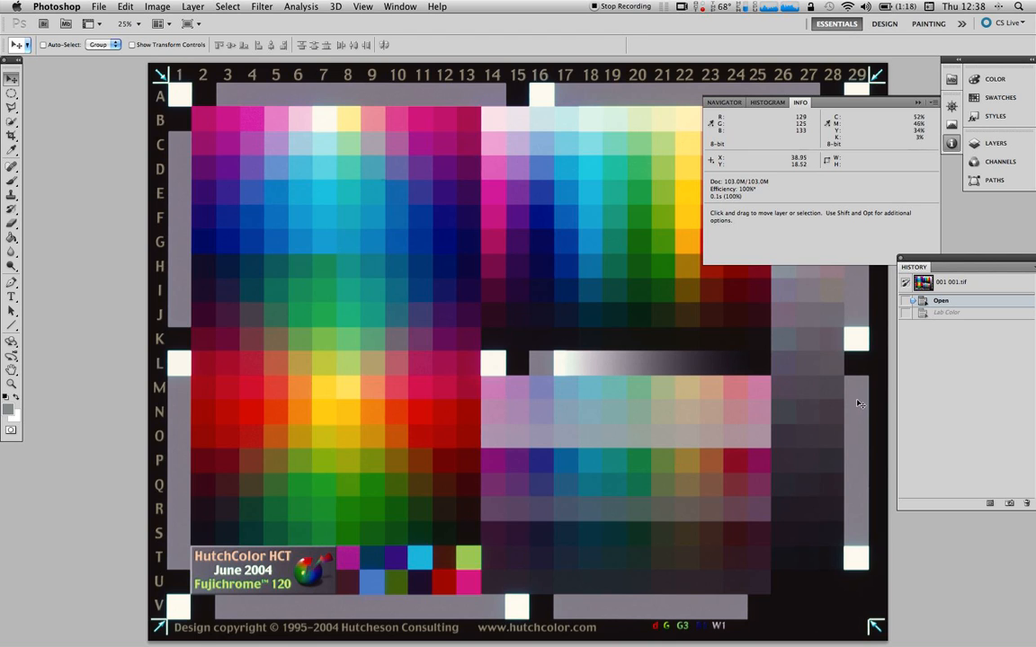
mouse_move(856, 414)
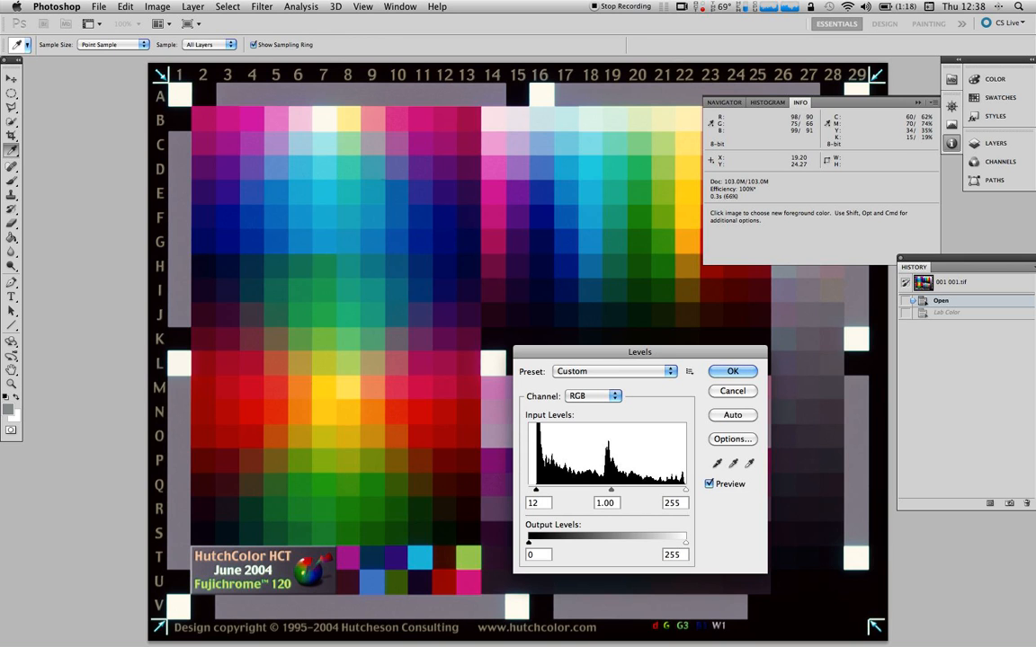
Step: Apply Levels on the RGB image with black input raised to 12
click(732, 371)
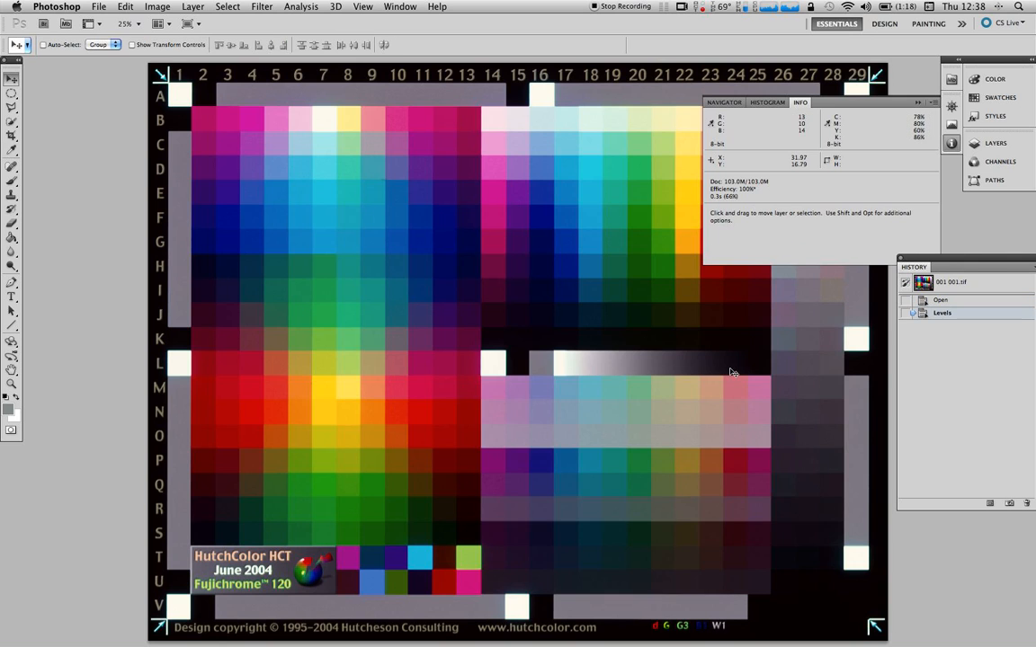